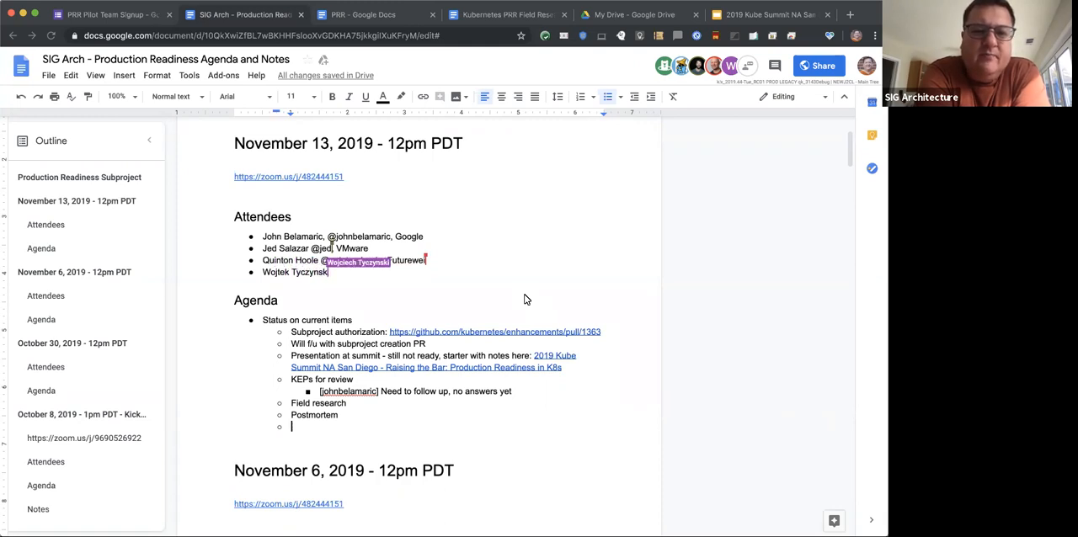
pyautogui.write('@wojtek-t, G')
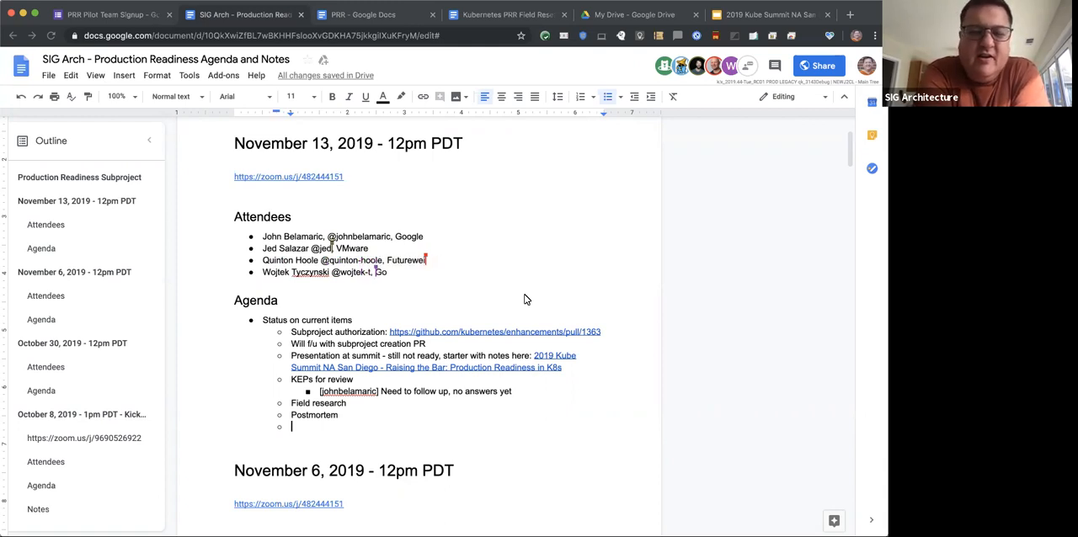
pyautogui.write('oogle')
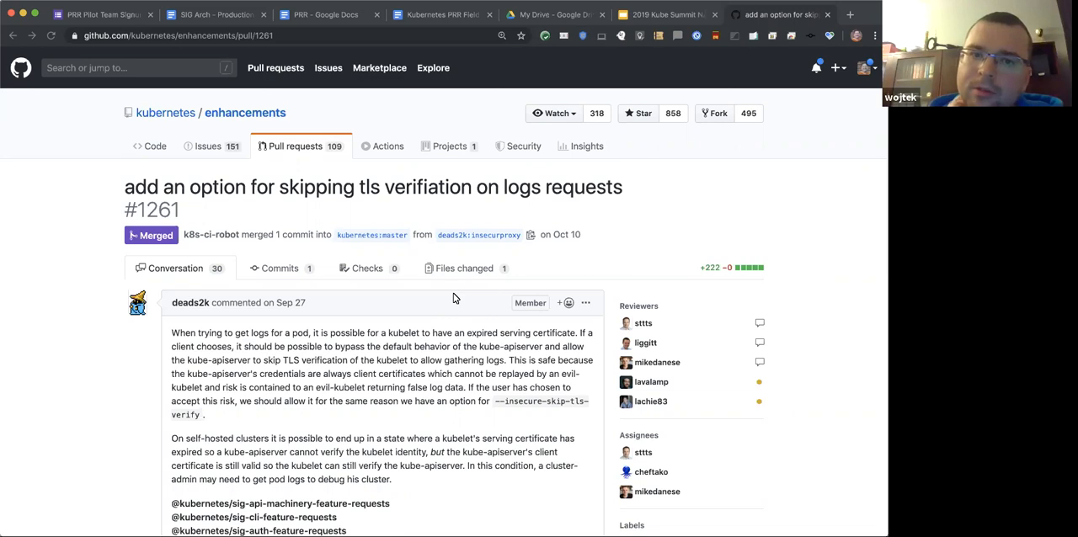
pyautogui.moveTo(461, 374)
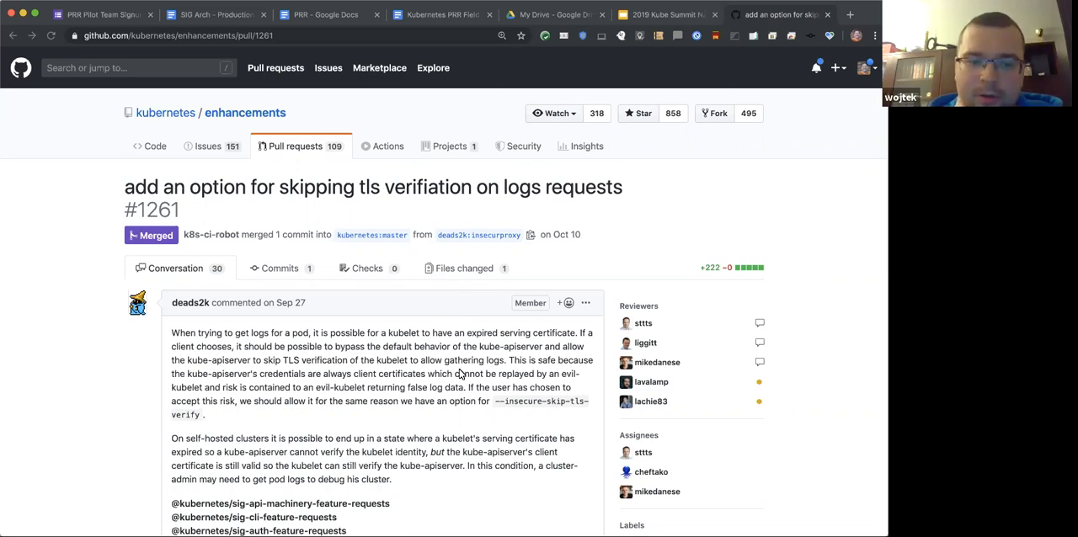
pyautogui.scroll(-3)
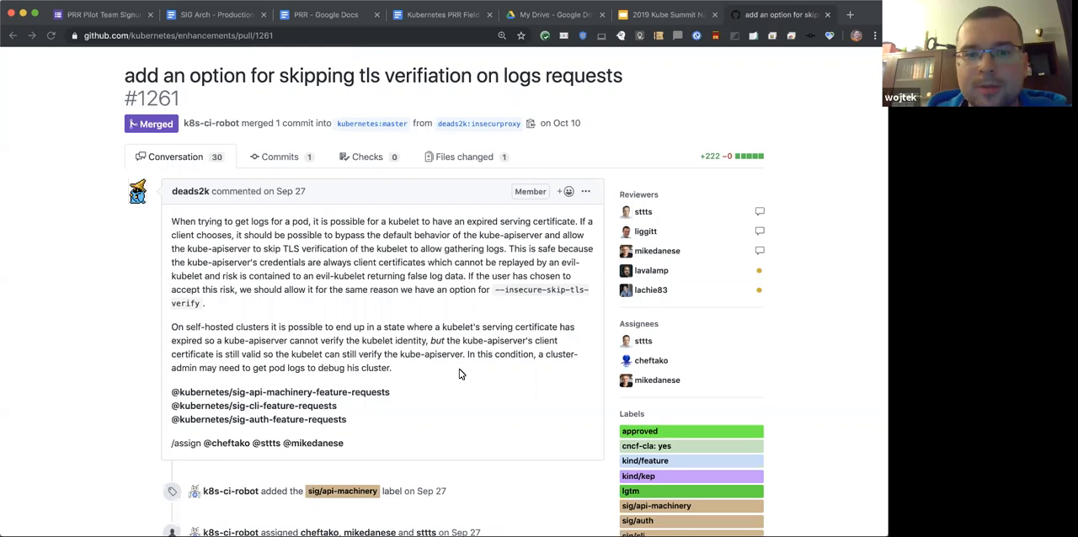
pyautogui.scroll(-3)
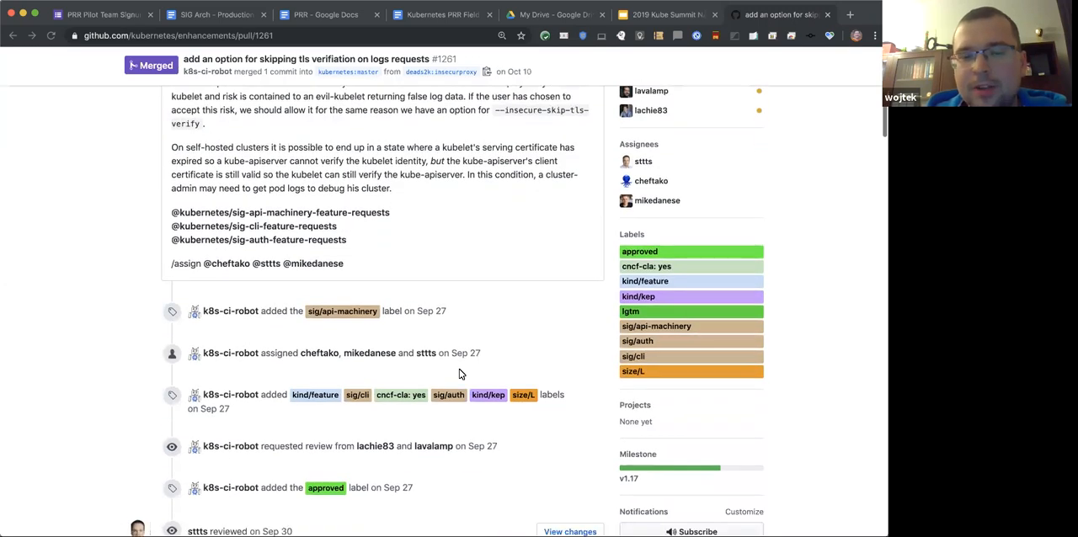
pyautogui.scroll(-3)
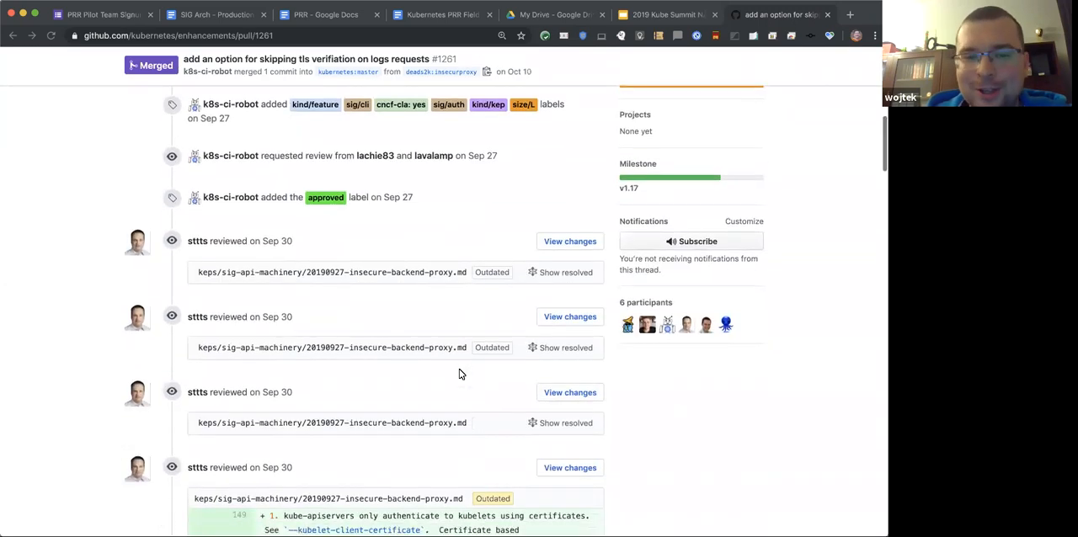
pyautogui.scroll(-3)
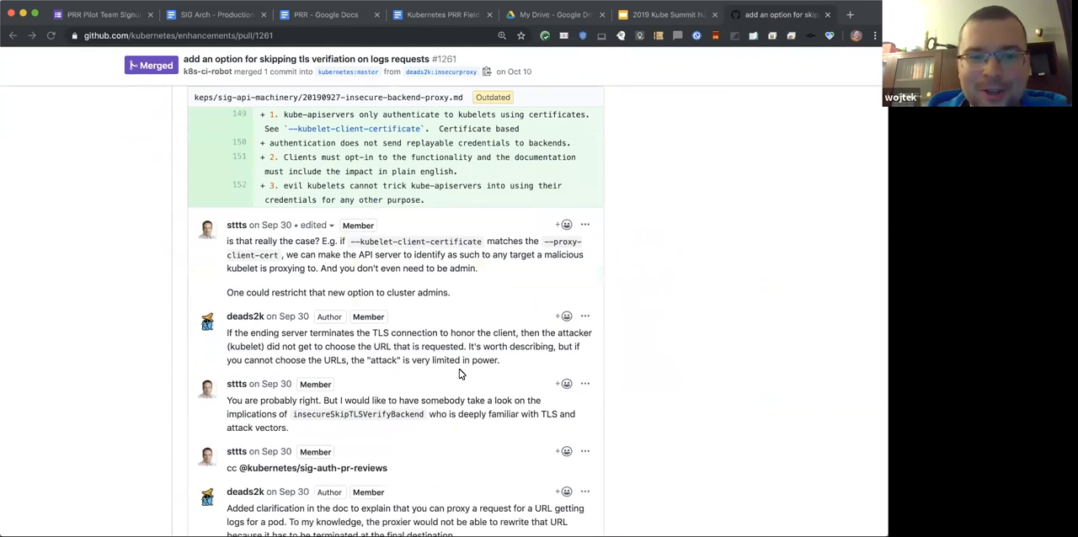
pyautogui.scroll(-3)
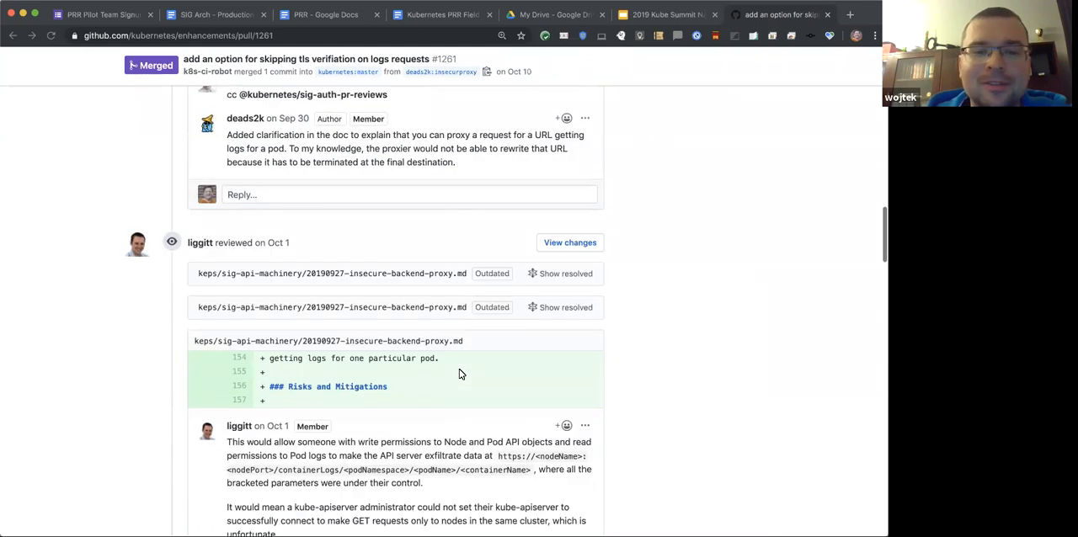
pyautogui.scroll(-3)
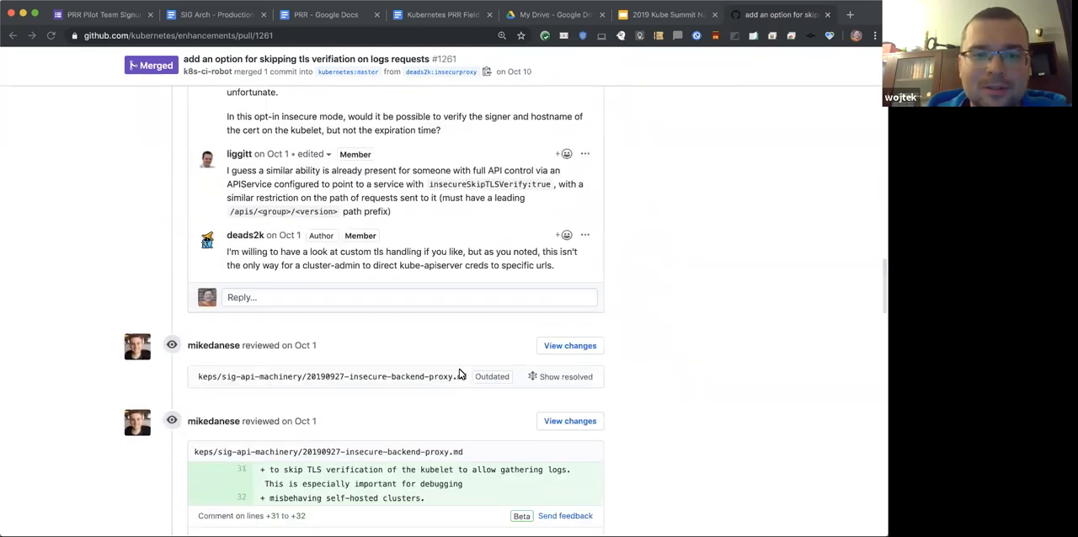
pyautogui.scroll(-3)
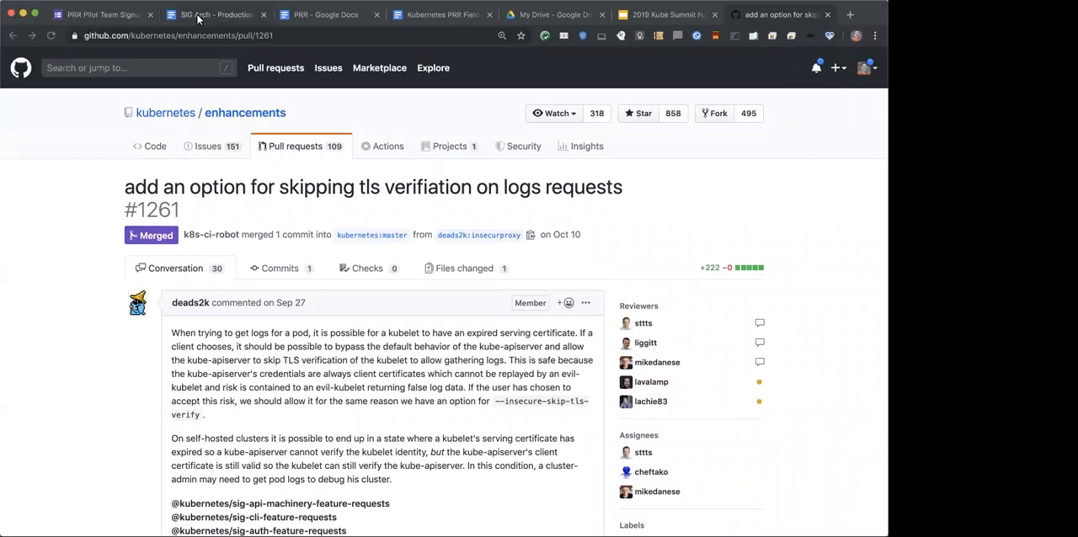
# - Add an Agenda bullet stating deads2k will answer questions for the 1.18 feature
pyautogui.click(216, 14)
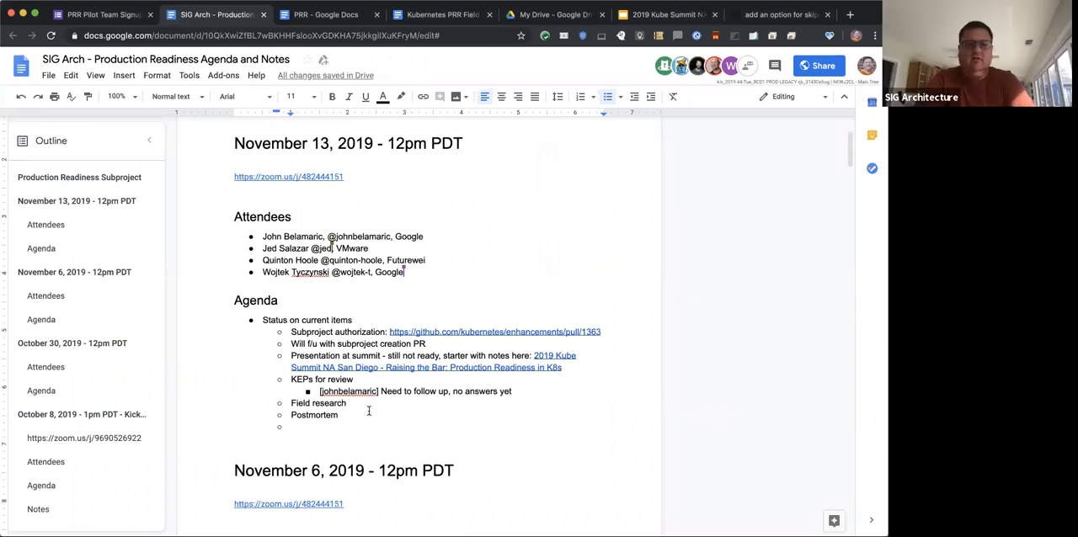
pyautogui.write('dead')
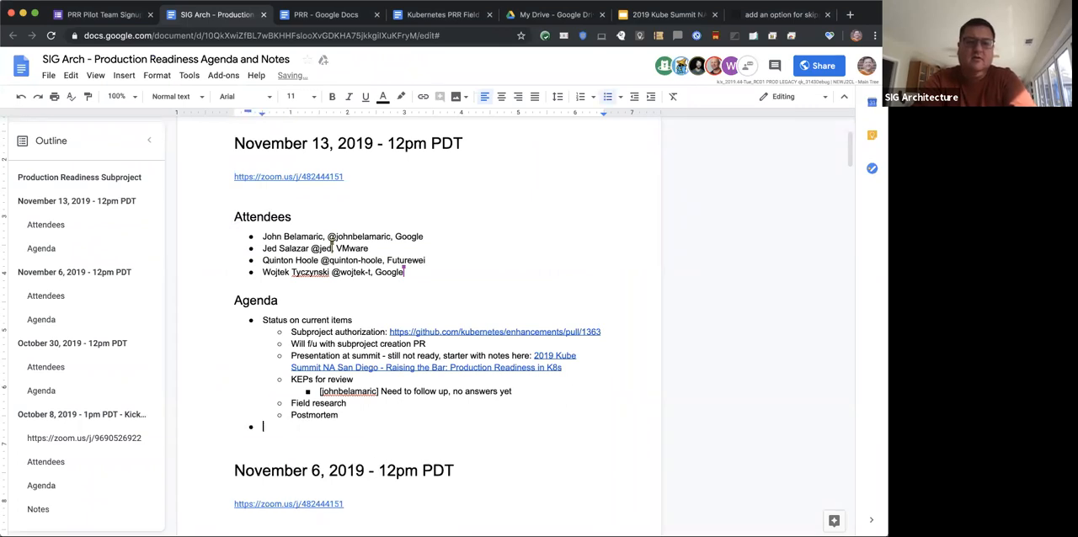
pyautogui.write('deads2k will')
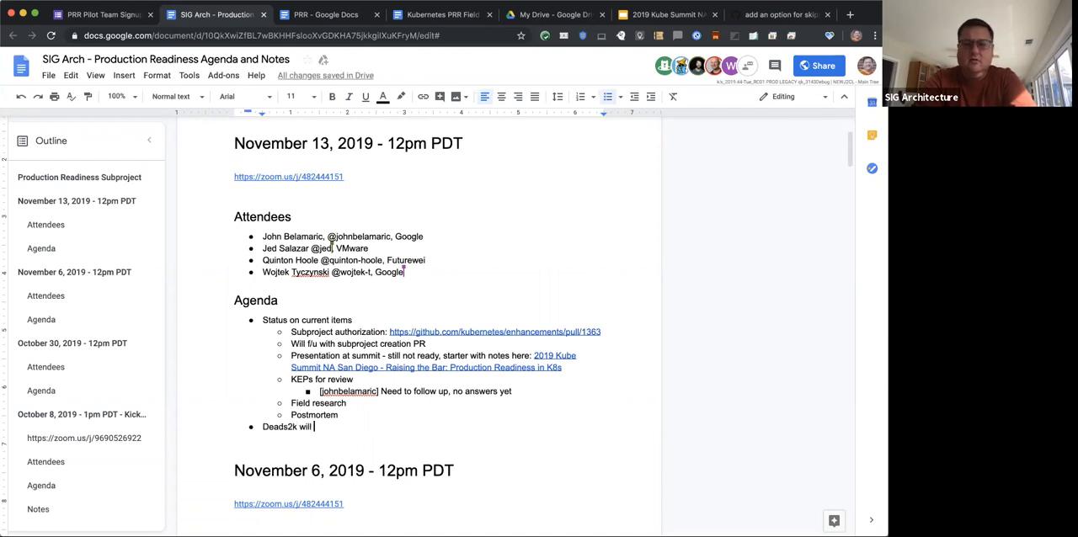
pyautogui.write('answer questions for')
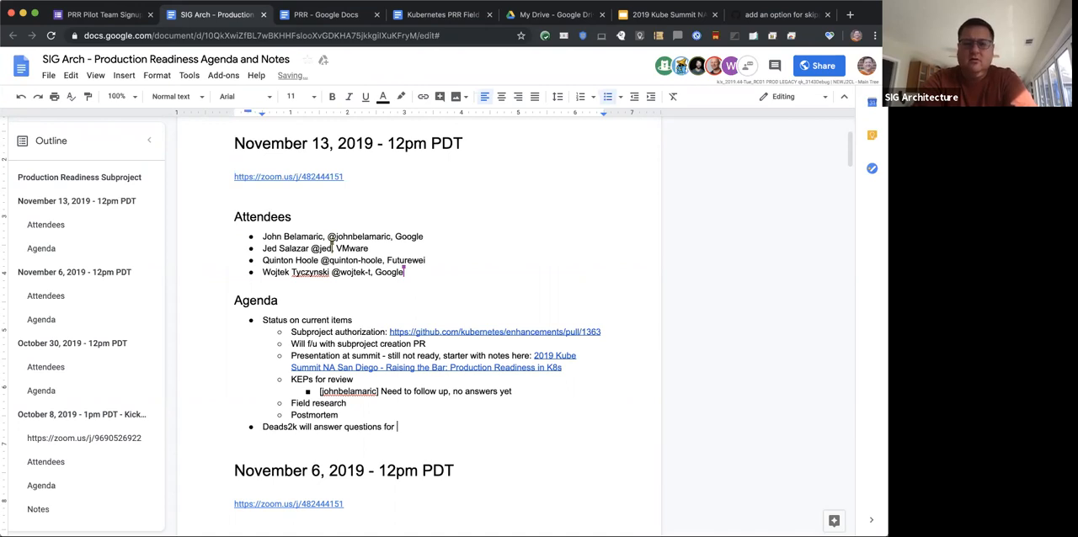
pyautogui.write('1.18 feature')
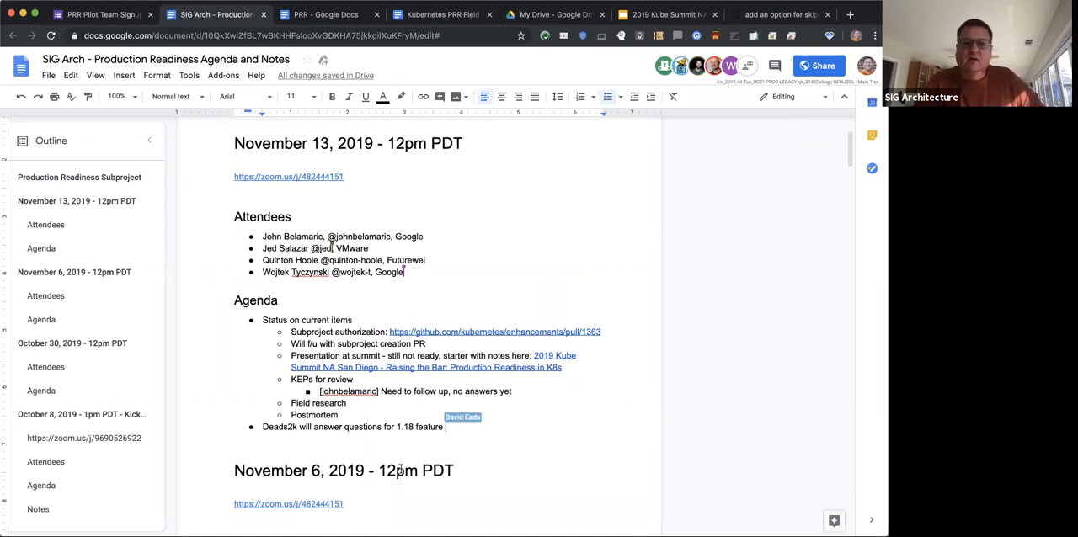
pyautogui.write('https://github.com/kubernetes/enhancements/pull/1261')
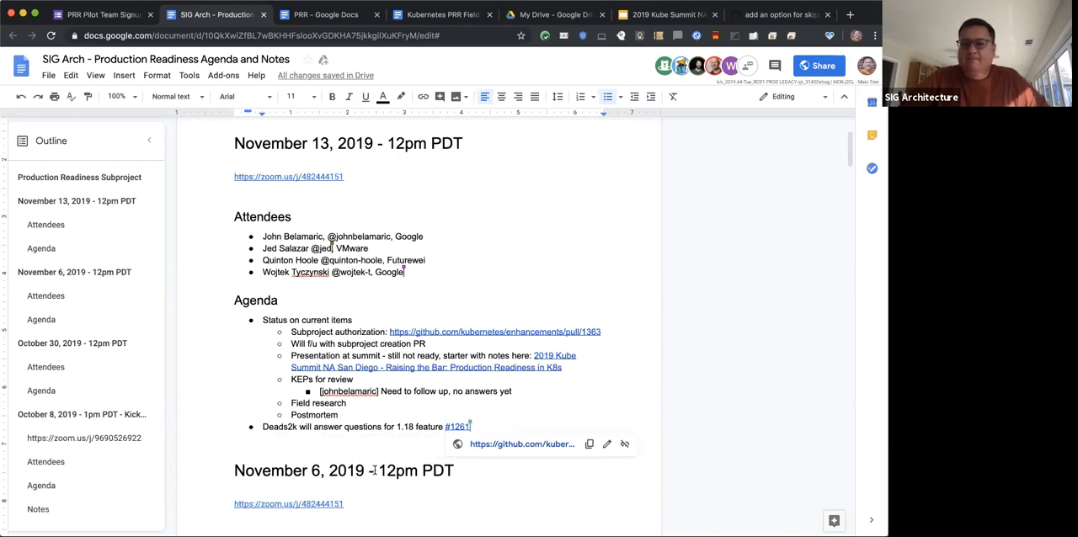
pyautogui.doubleClick(458, 426)
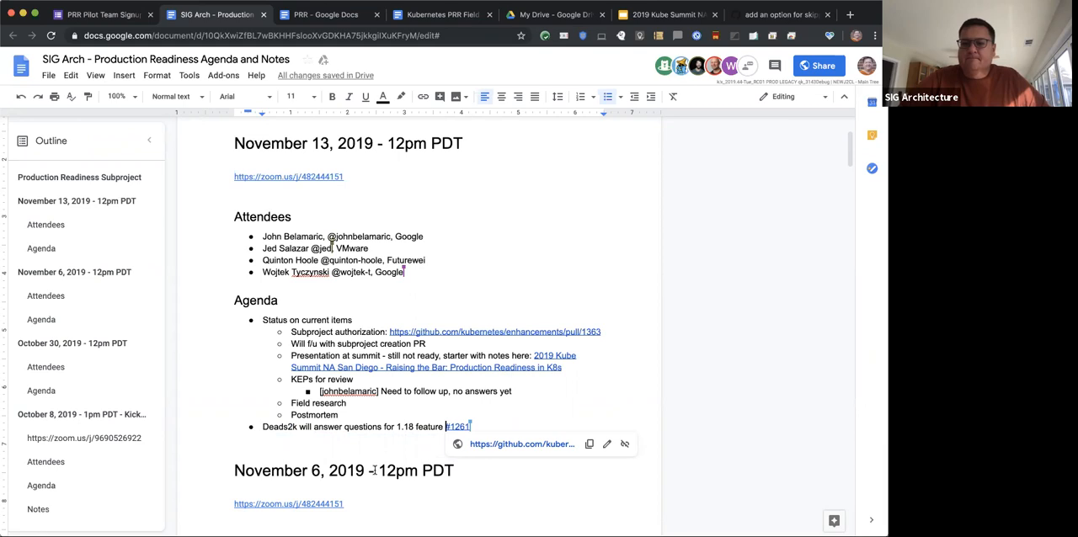